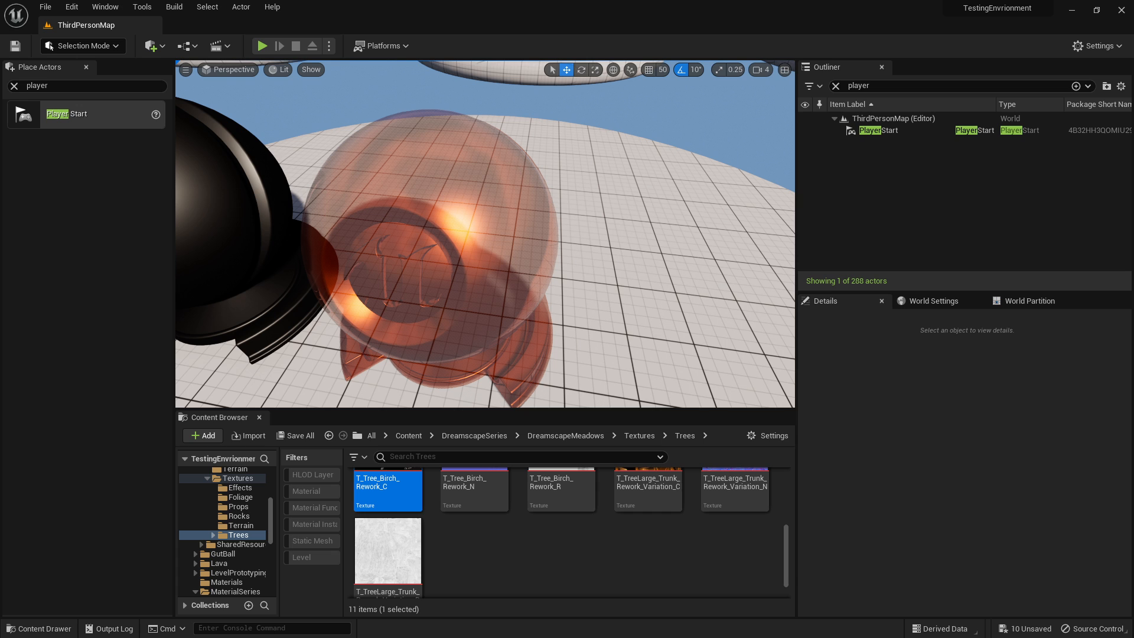
pyautogui.moveTo(475, 329)
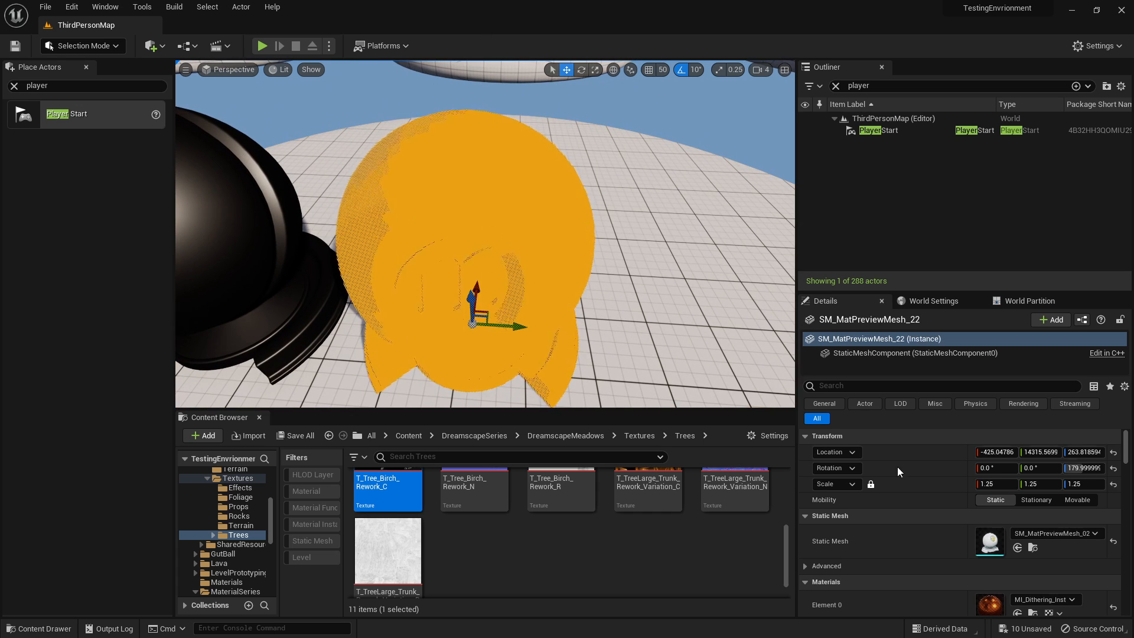
# - Open the mesh's MI_Dithering_Inst, then open the Add menu in the Dithering folder
pyautogui.doubleClick(989, 603)
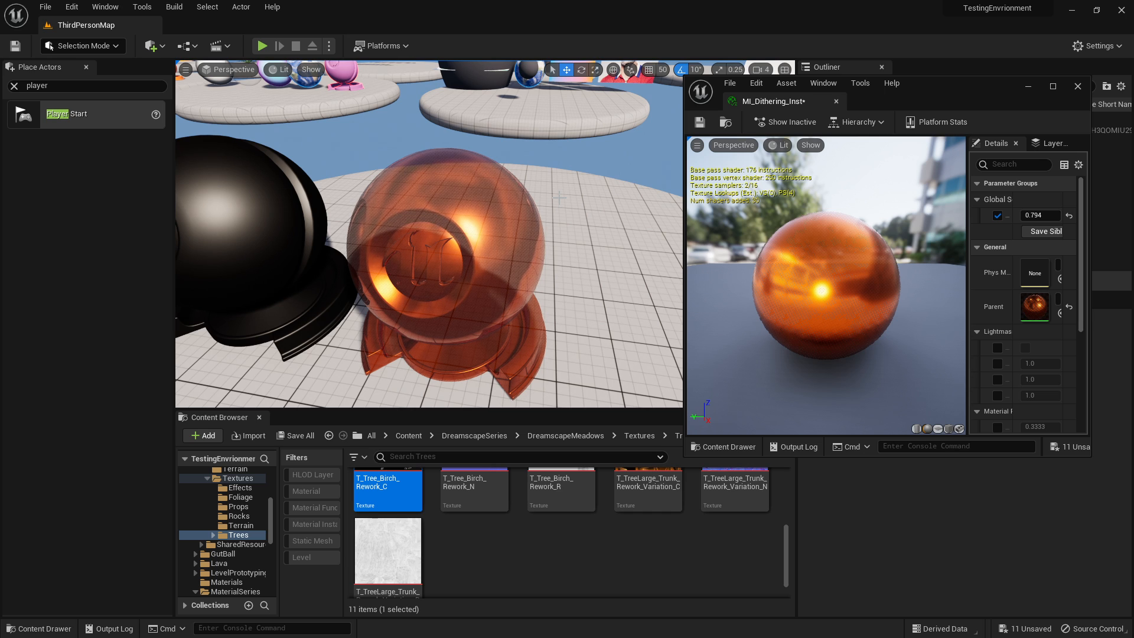
pyautogui.click(560, 491)
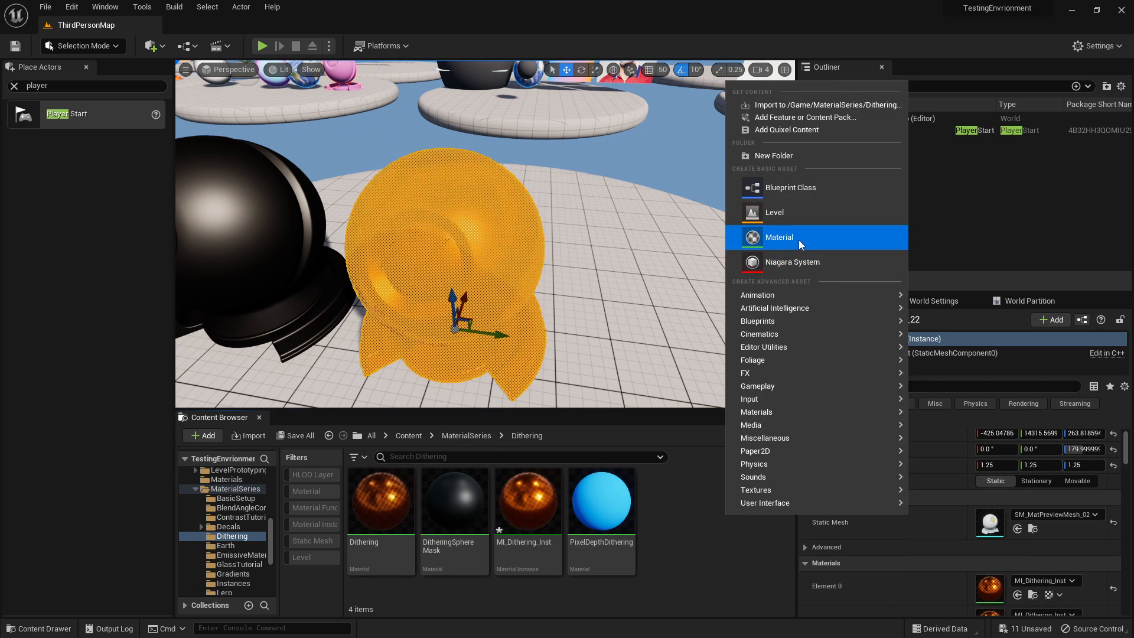
# - Create BasicDithering with blue Base Color, Metallic 0 and Roughness 0.2
pyautogui.click(778, 238)
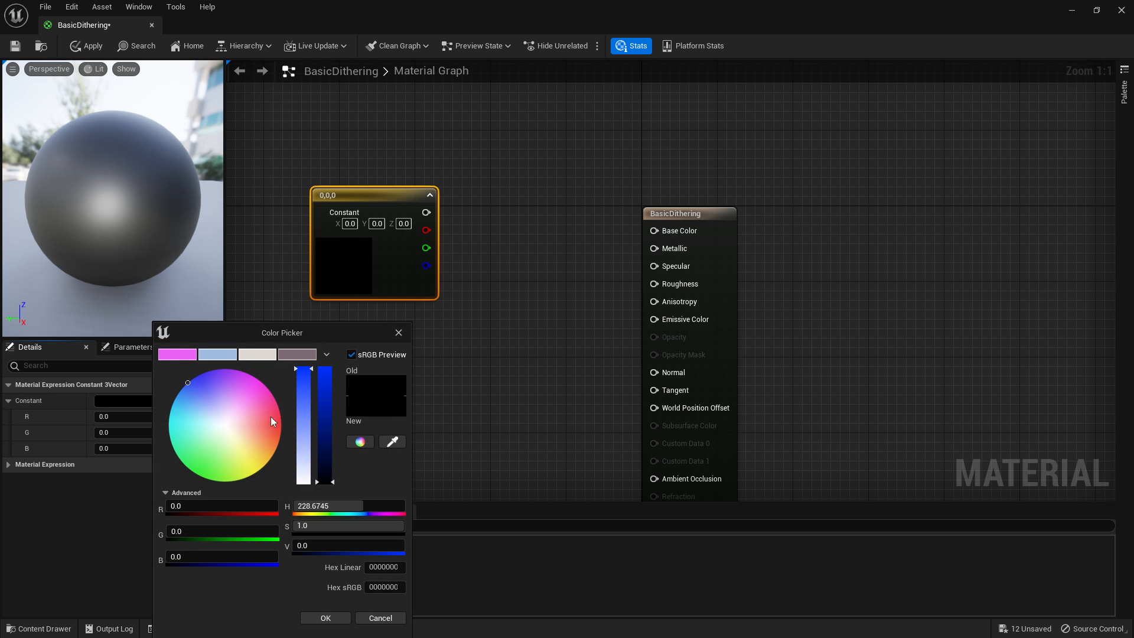
pyautogui.click(325, 618)
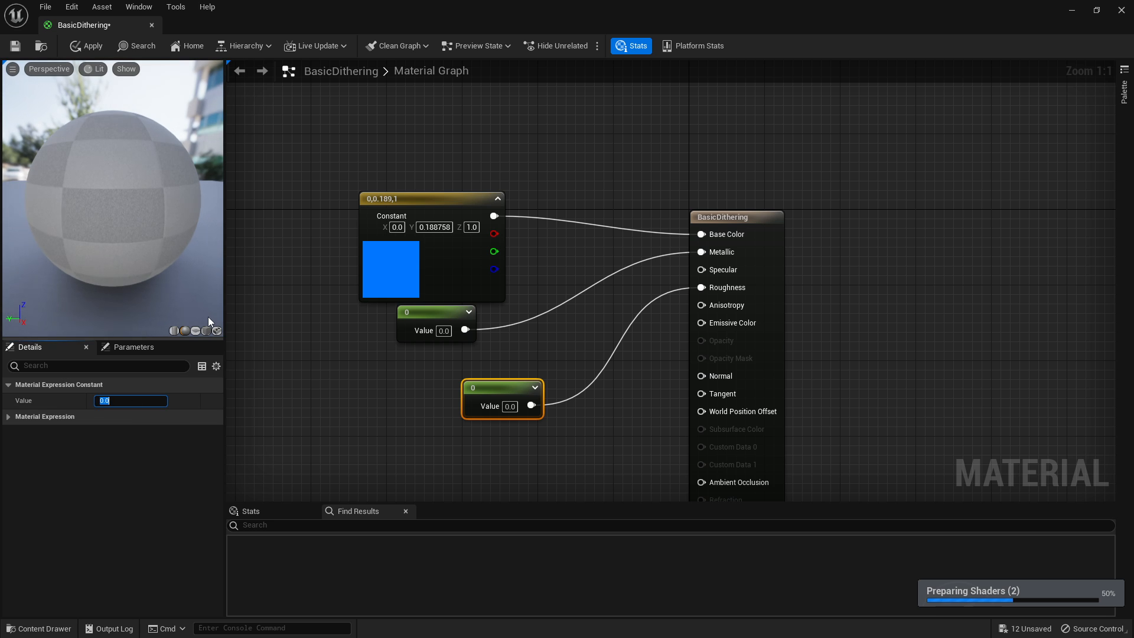
pyautogui.write('0.2')
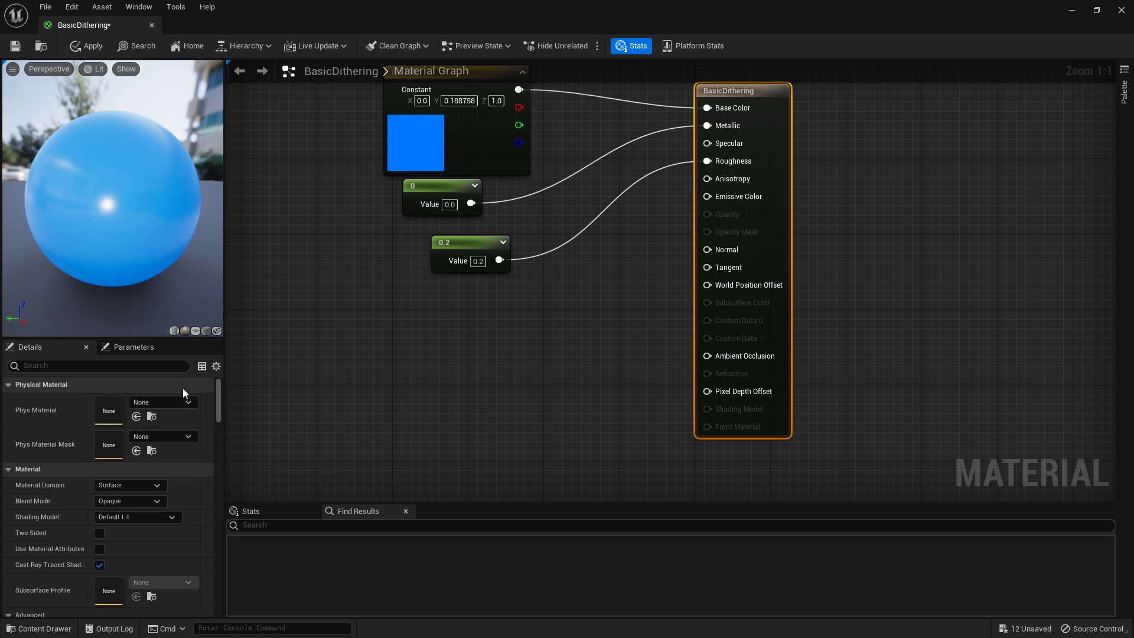
# - Set Blend Mode to Masked and feed DitherTemporalAA into Opacity Mask
pyautogui.click(130, 500)
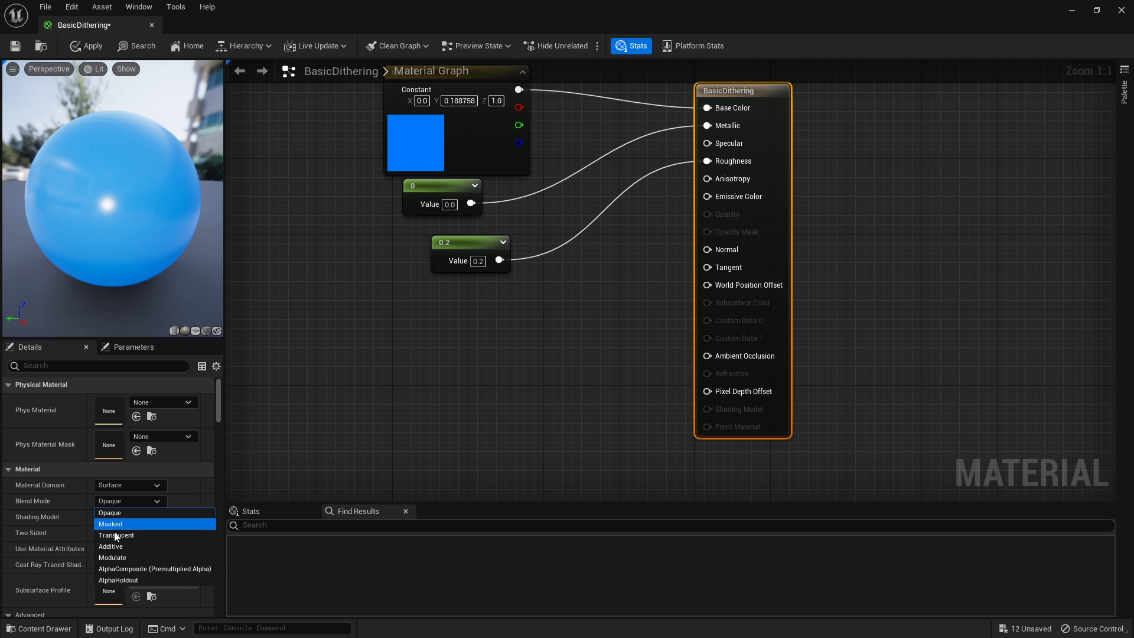
pyautogui.click(111, 524)
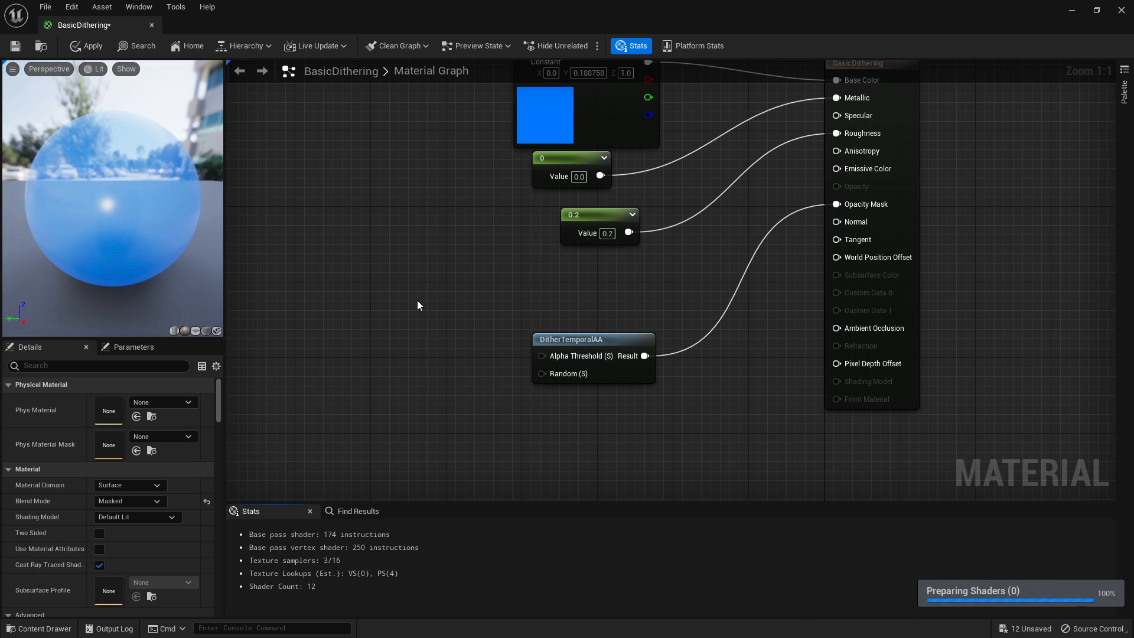
# - Add Dithering (1.0) and Random scalar parameters wired to DitherTemporalAA's Alpha Threshold and Random
pyautogui.click(428, 299)
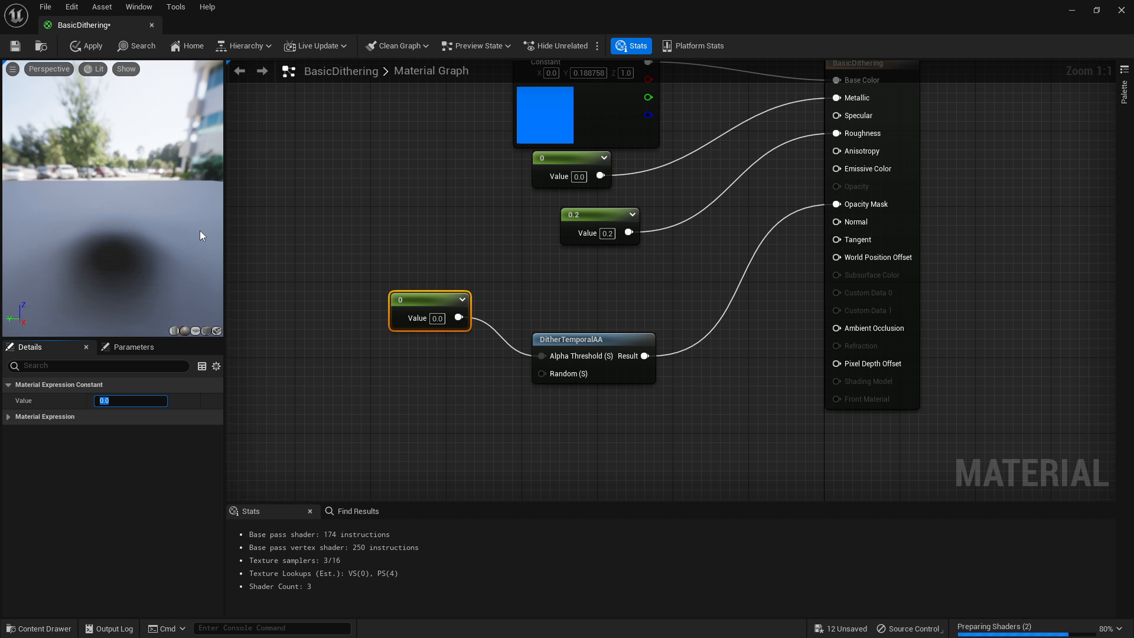
pyautogui.write('1.0')
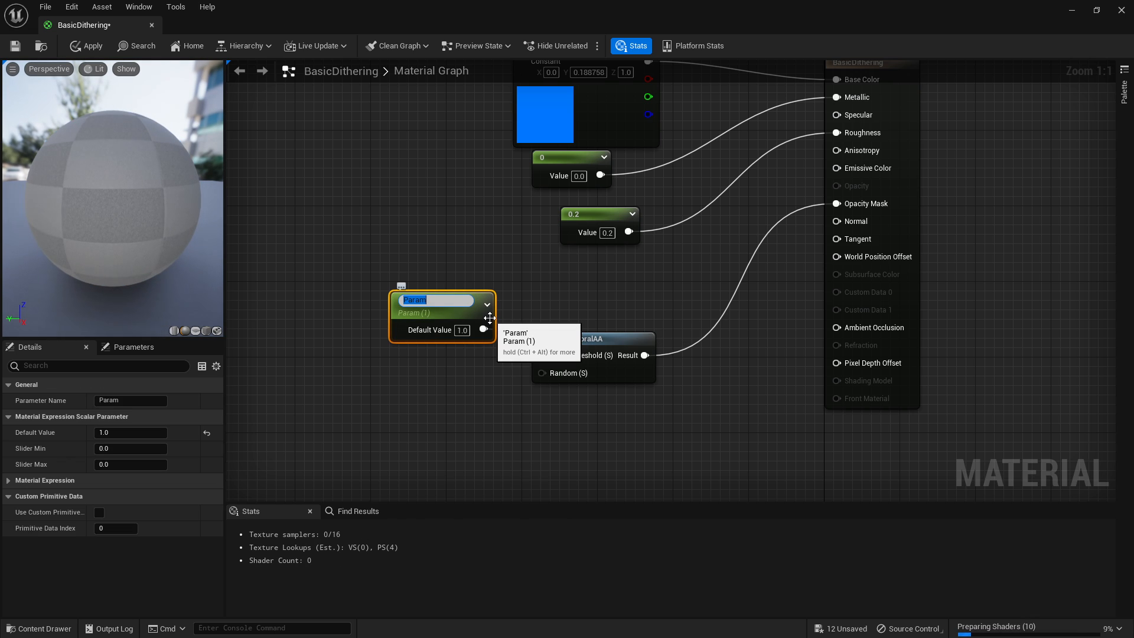
pyautogui.write('Diot')
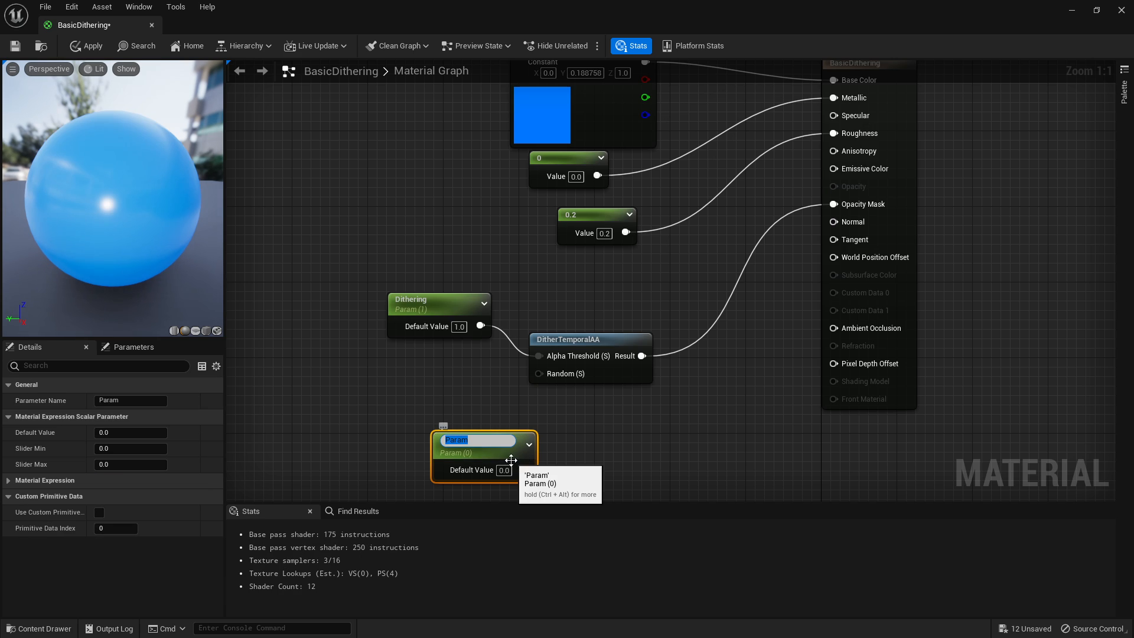
pyautogui.write('Random')
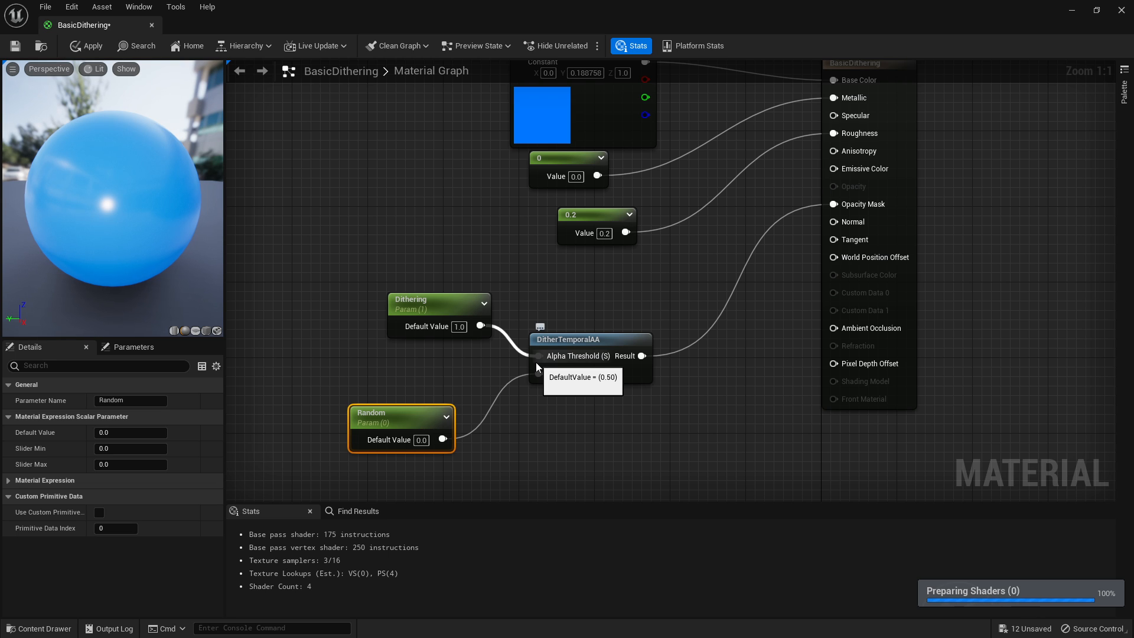
# - Set Dithering default to 0.5, test Random at 2.0, then wire Fresnel into Alpha Threshold
pyautogui.click(438, 299)
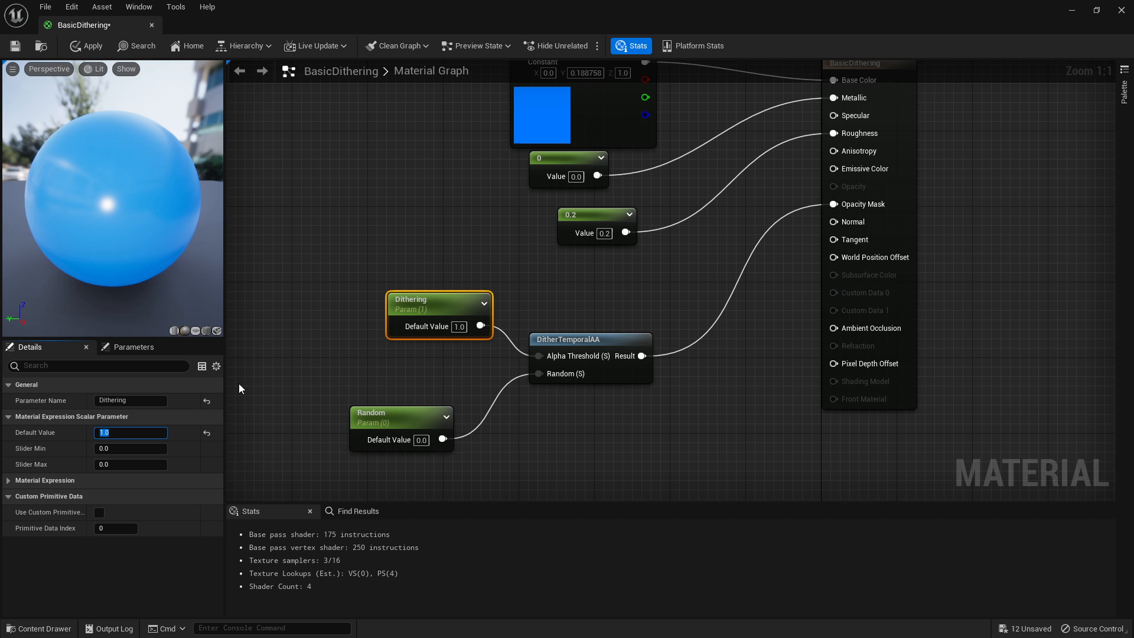
pyautogui.write('0.5')
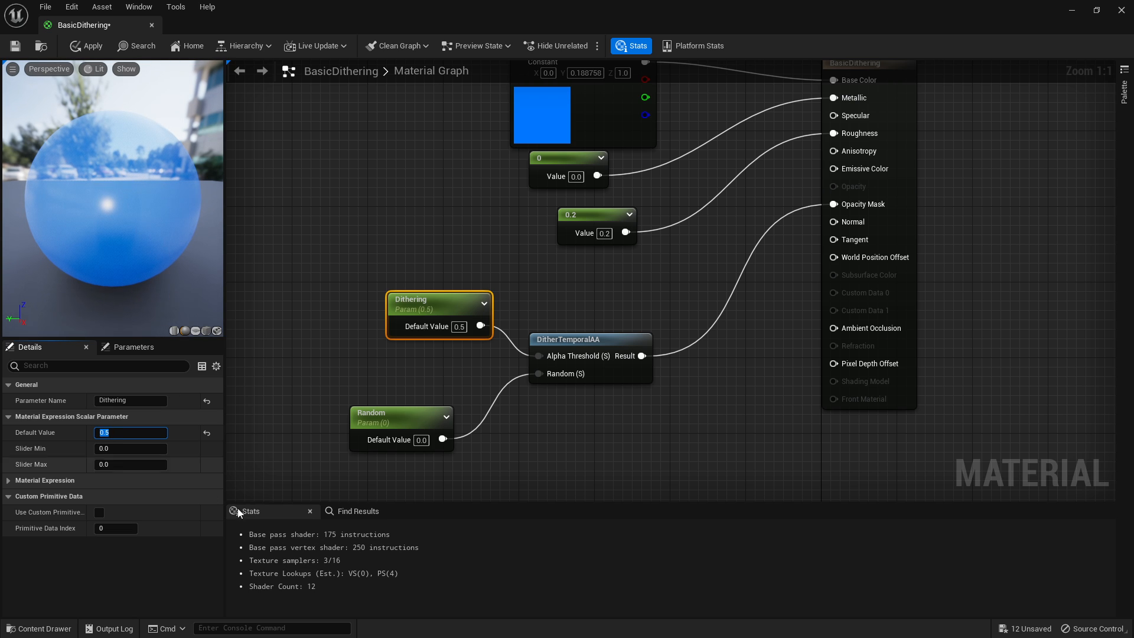
pyautogui.click(399, 417)
pyautogui.write('10')
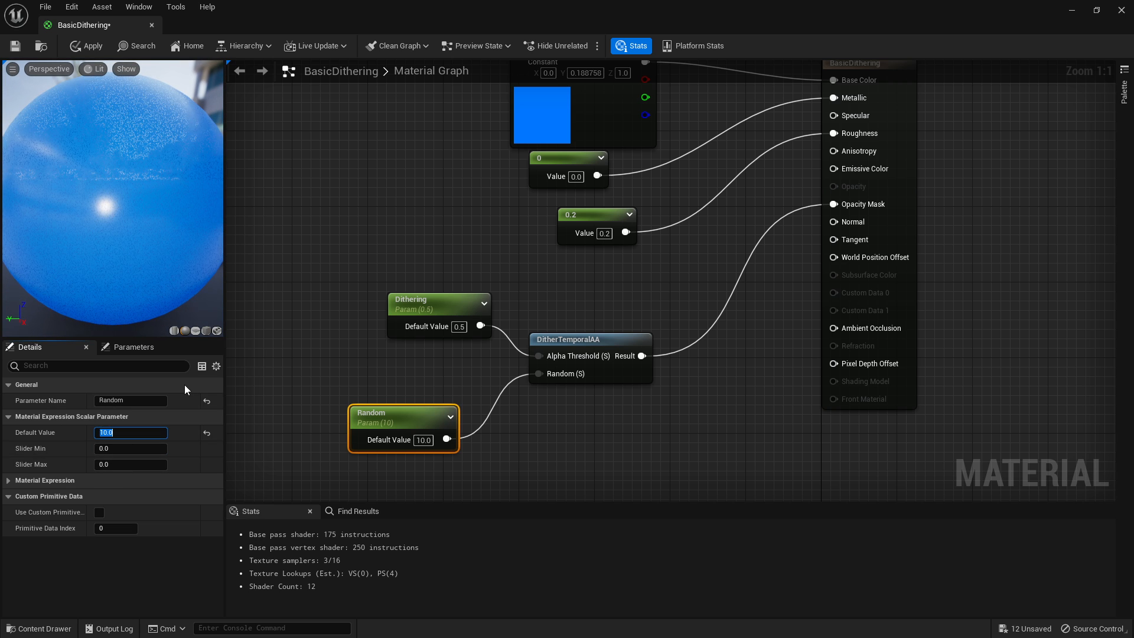
pyautogui.write('2.0')
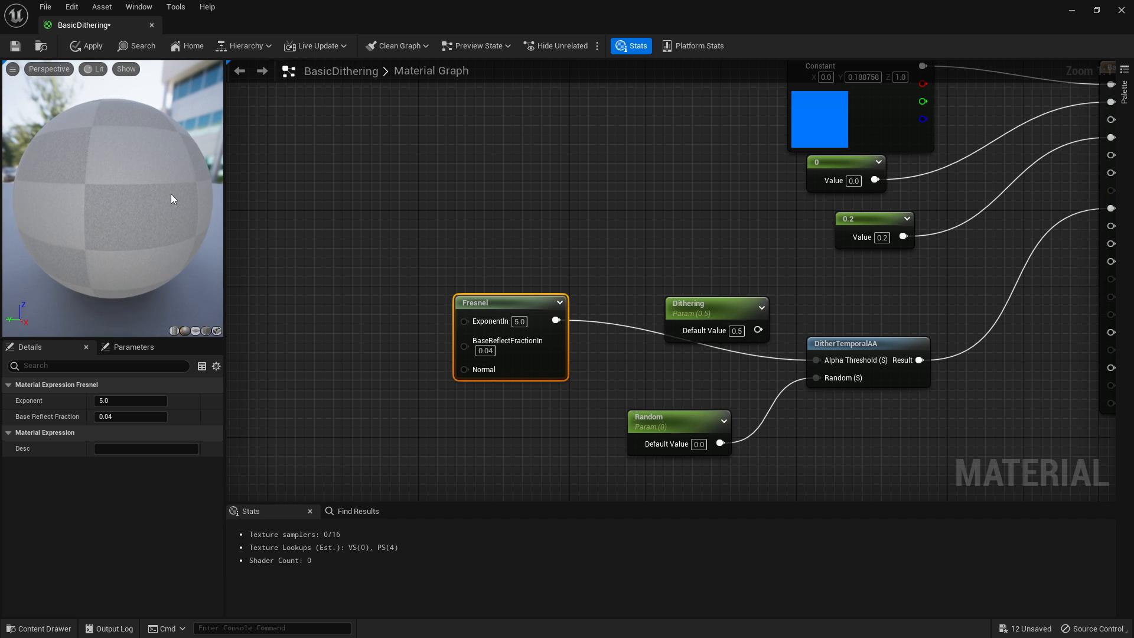
# - Delete the Fresnel node and reconnect Dithering to Alpha Threshold
pyautogui.click(85, 45)
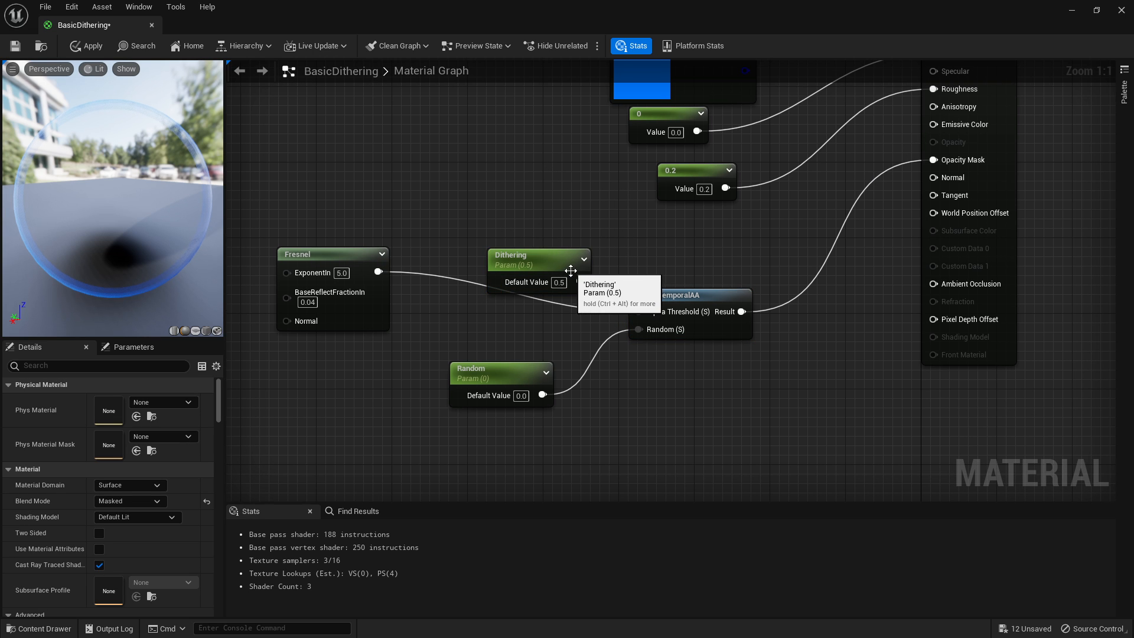
pyautogui.press('Delete')
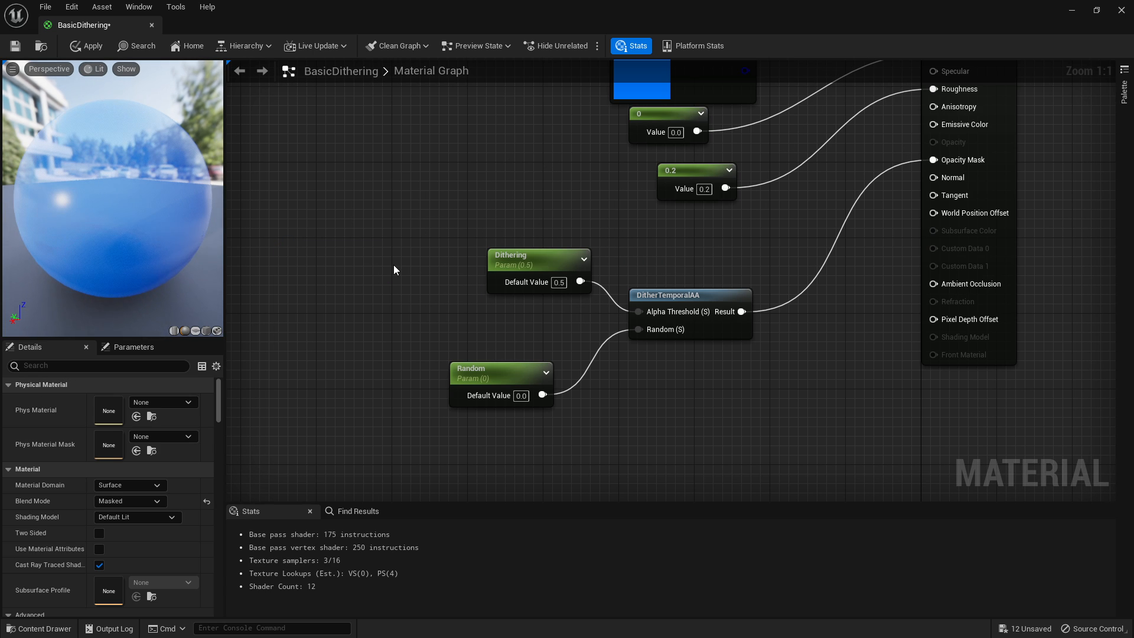
pyautogui.moveTo(200, 89)
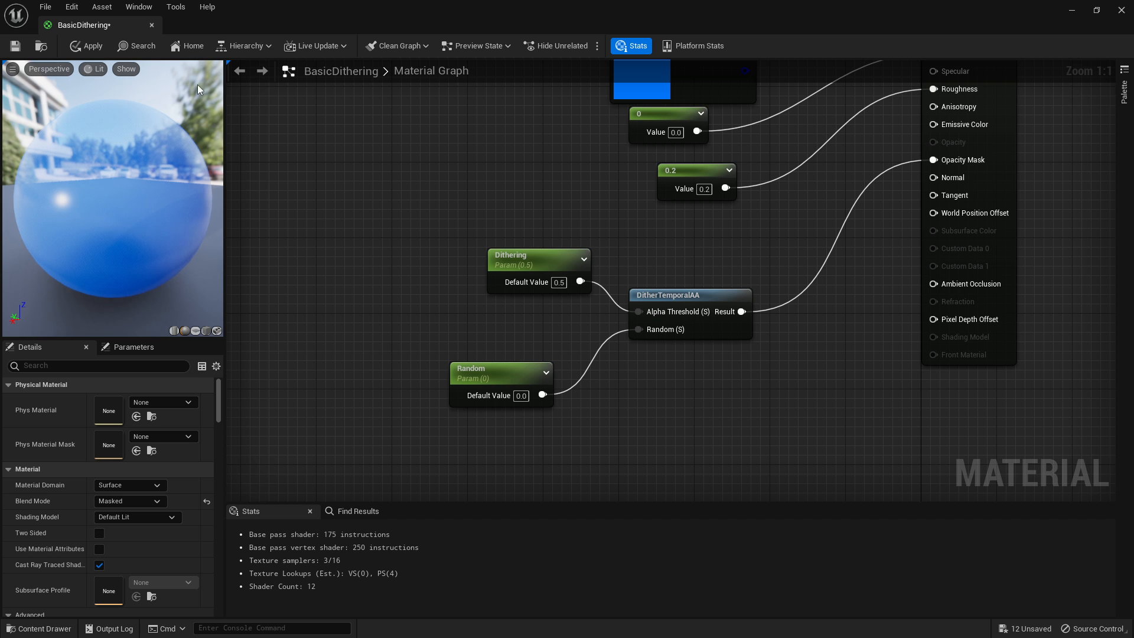
# - Save BasicDithering, create BasicDithering_Inst and select the blue level mesh
pyautogui.click(85, 45)
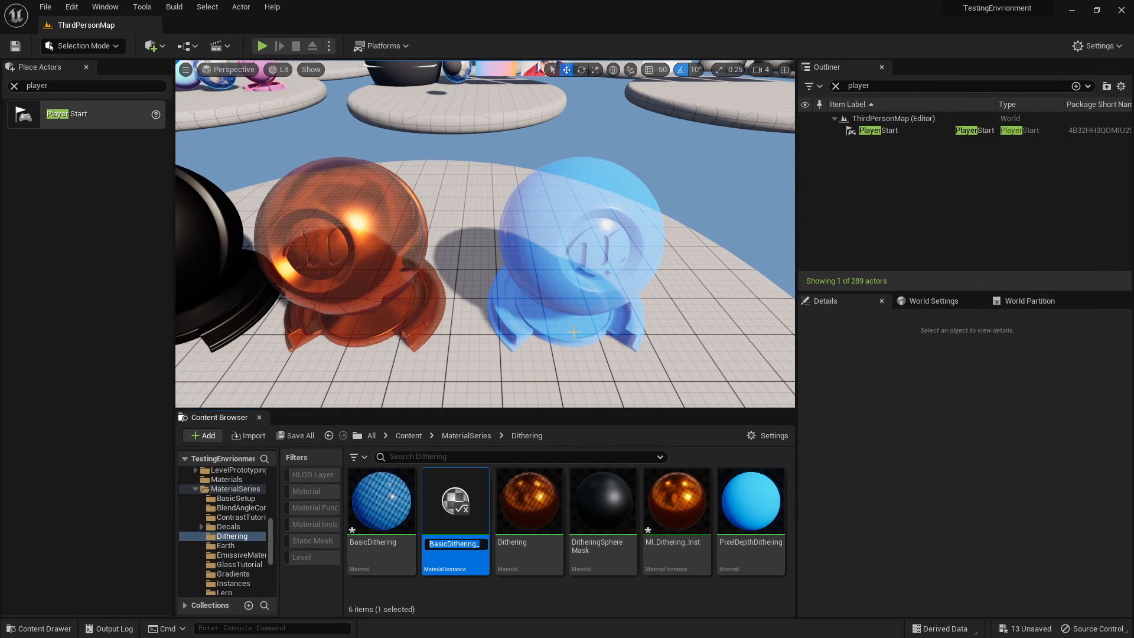
pyautogui.click(571, 253)
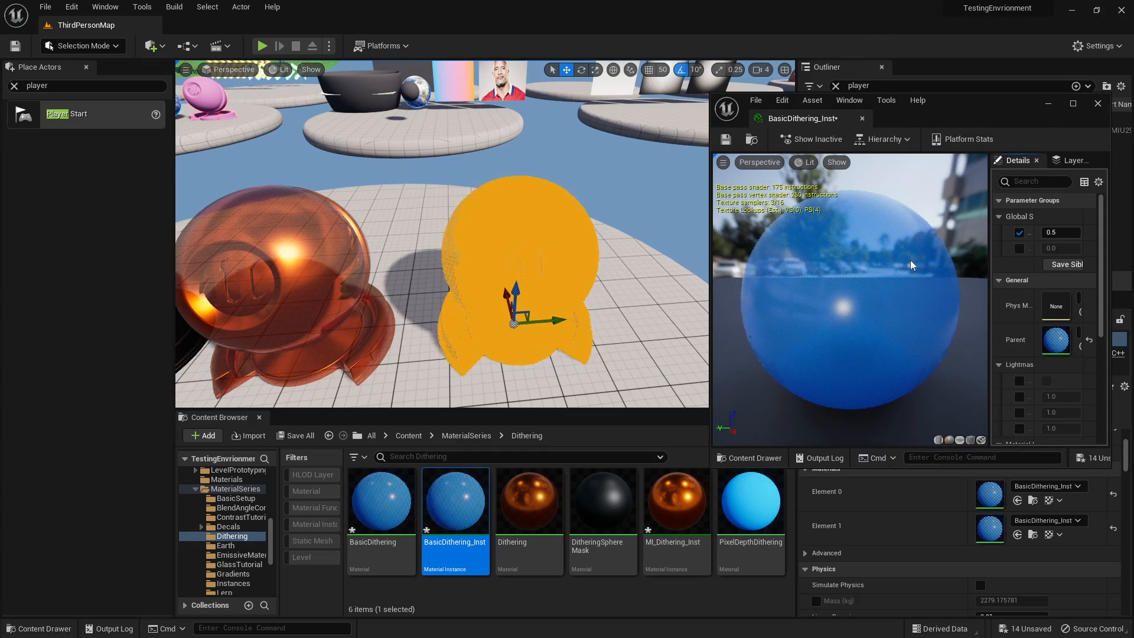
pyautogui.moveTo(1035, 232)
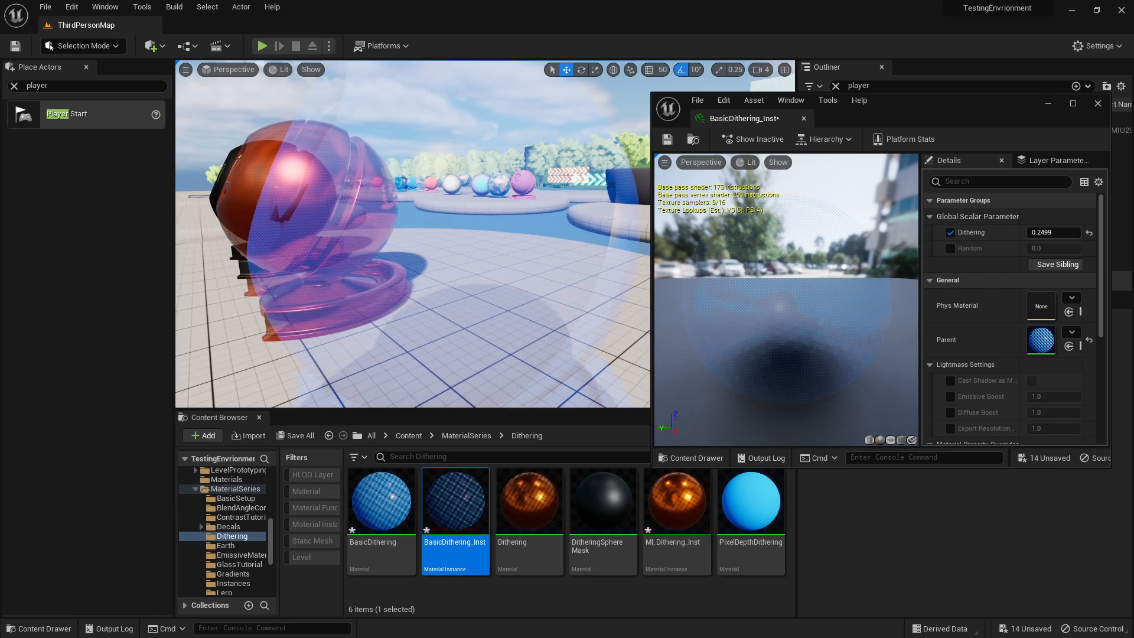
# - Override Dithering to about 0.39 and Random to about 12.73 in BasicDithering_Inst
pyautogui.click(1052, 232)
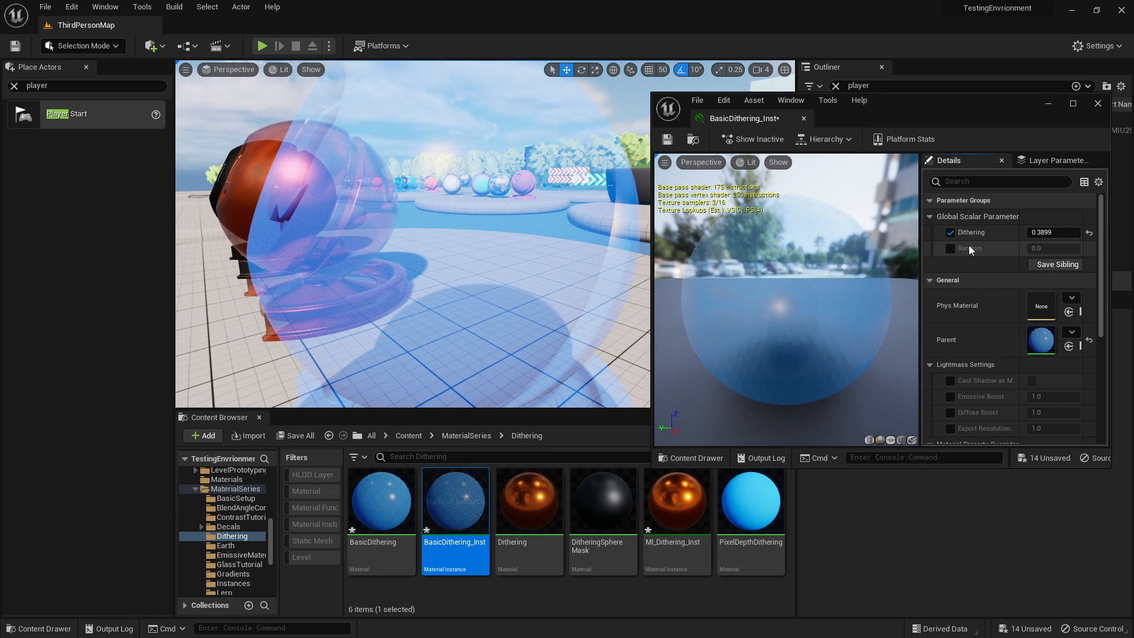
pyautogui.click(950, 248)
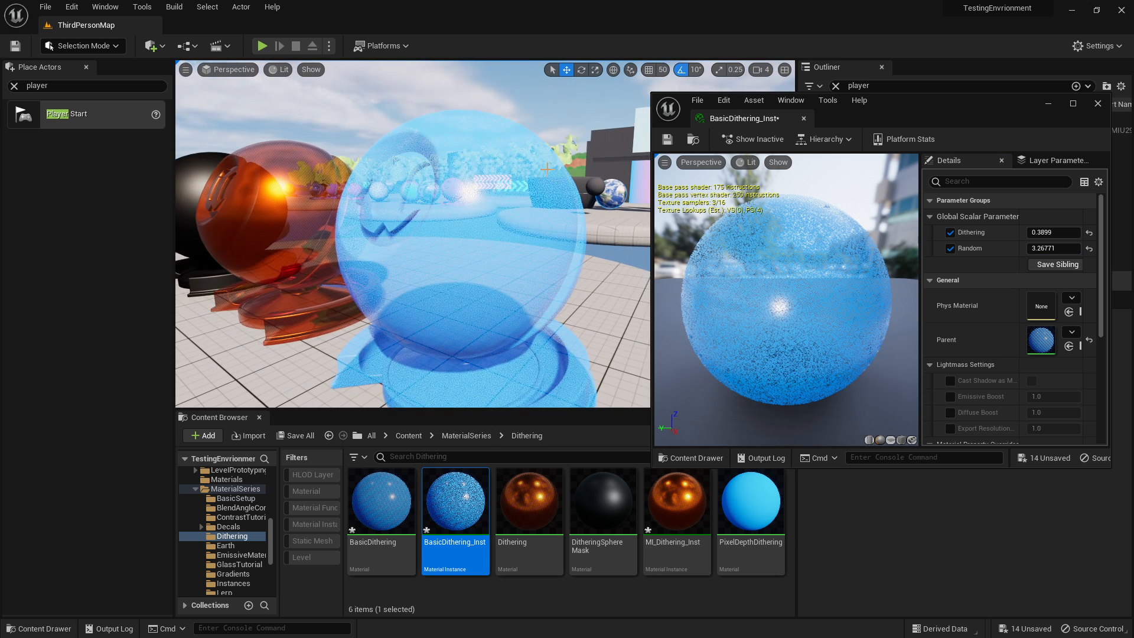
pyautogui.moveTo(751, 224)
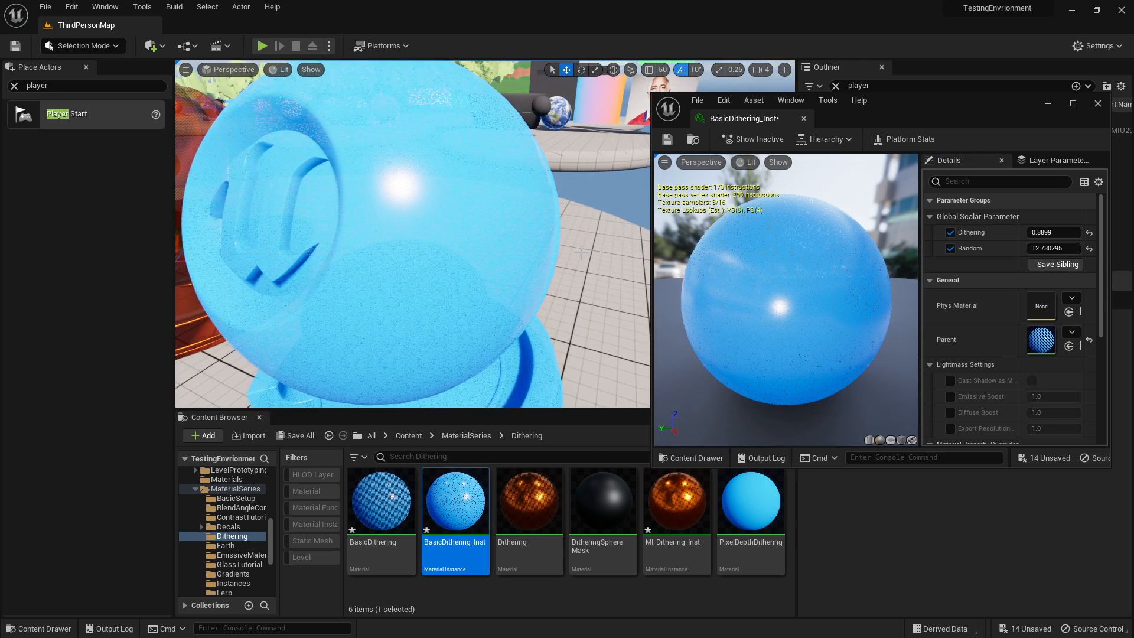
pyautogui.tripleClick(1053, 248)
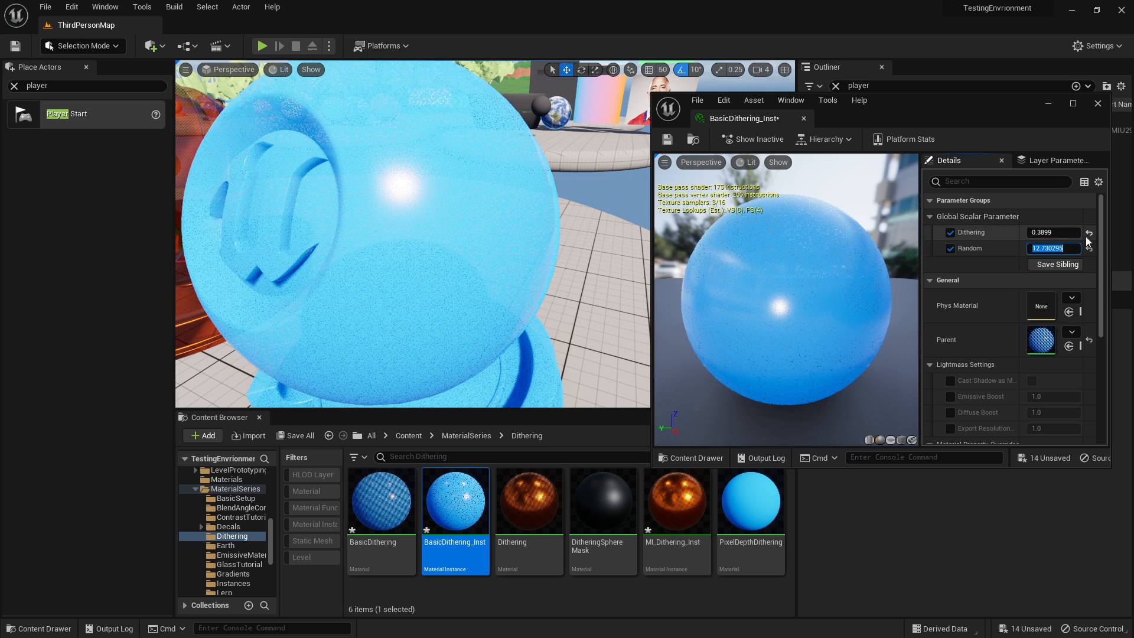